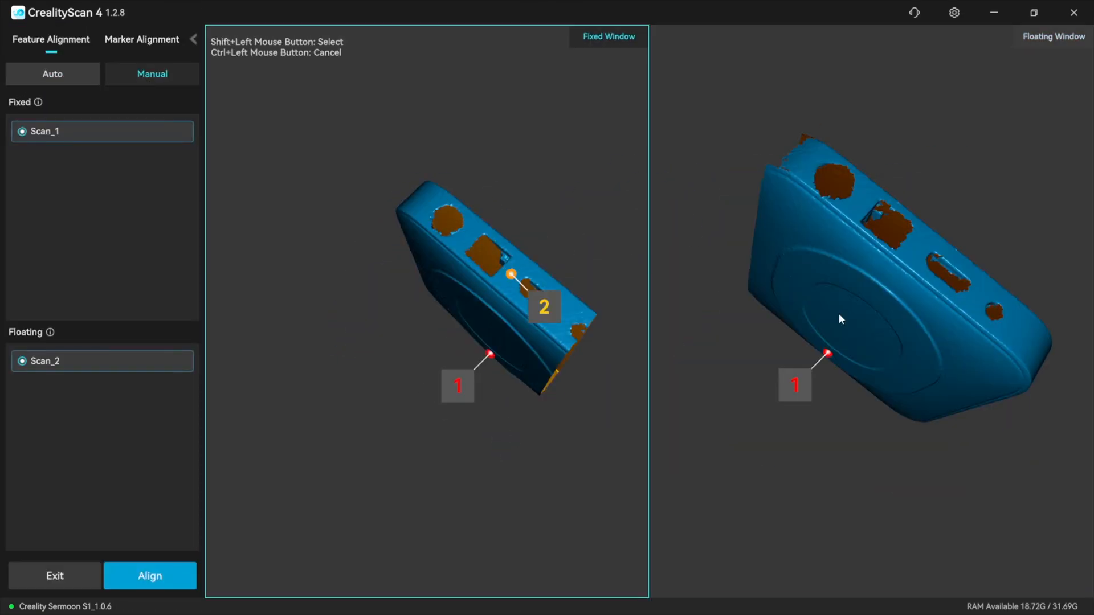
- Mark a matching reference point on the floating puck scan in manual alignment
{"action": "left_click", "coordinate": [149, 576]}
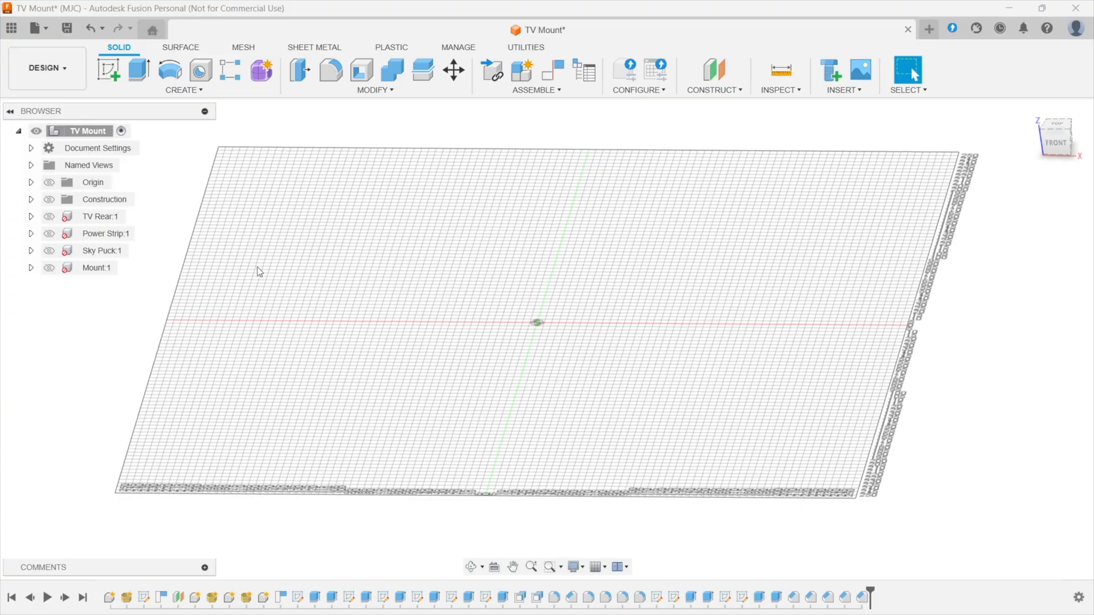
- Show TV Rear:1 with its four-hole mounting sketch and hide its construction plane Plane1
{"action": "left_click", "coordinate": [99, 216]}
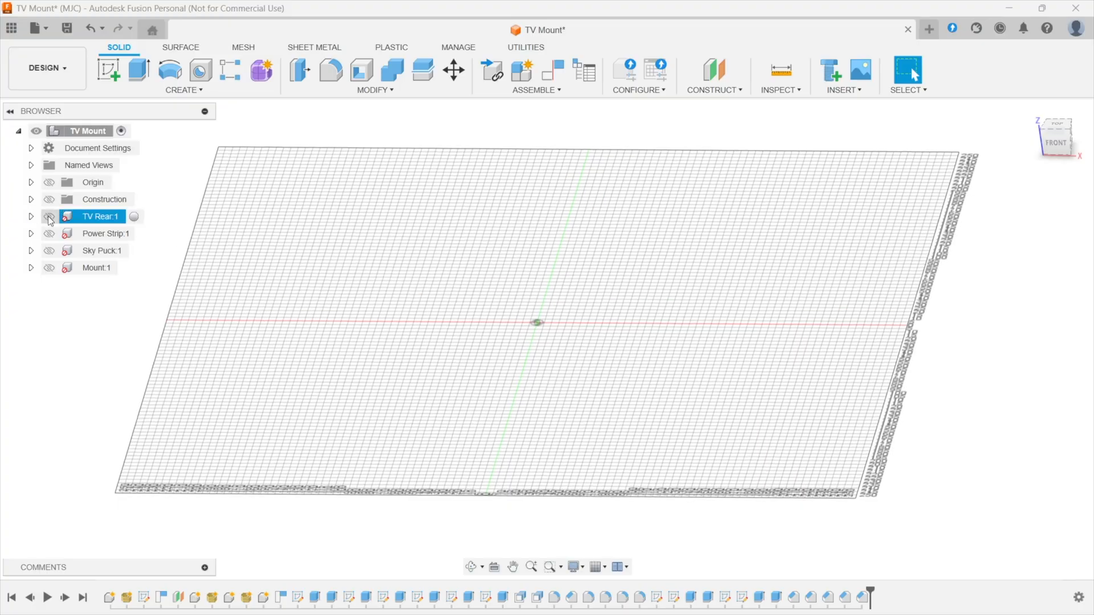
{"action": "left_click", "coordinate": [49, 217]}
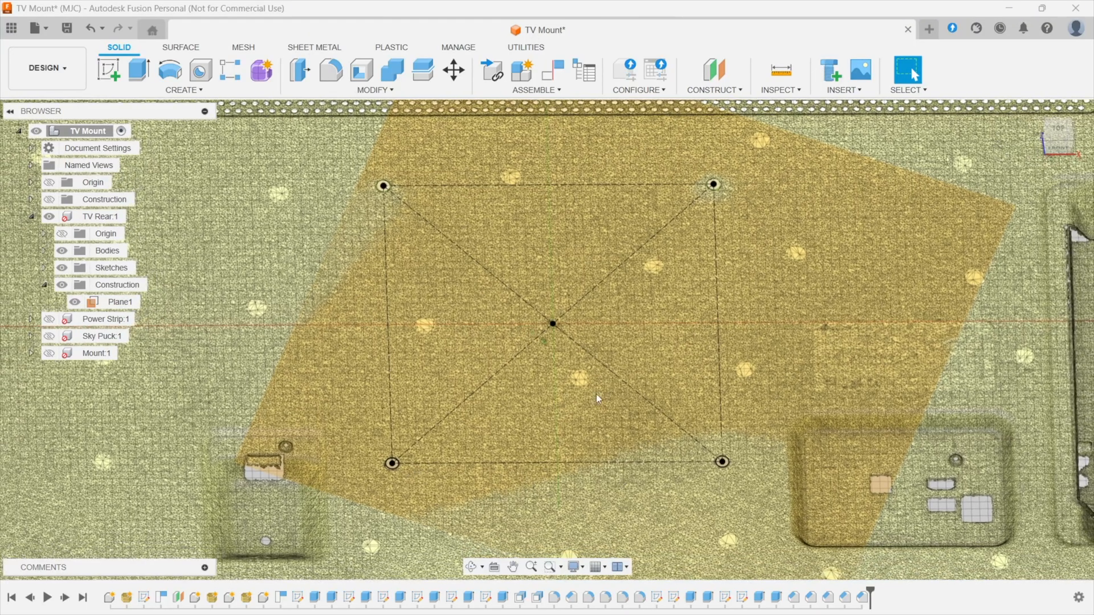
{"action": "mouse_move", "coordinate": [551, 329]}
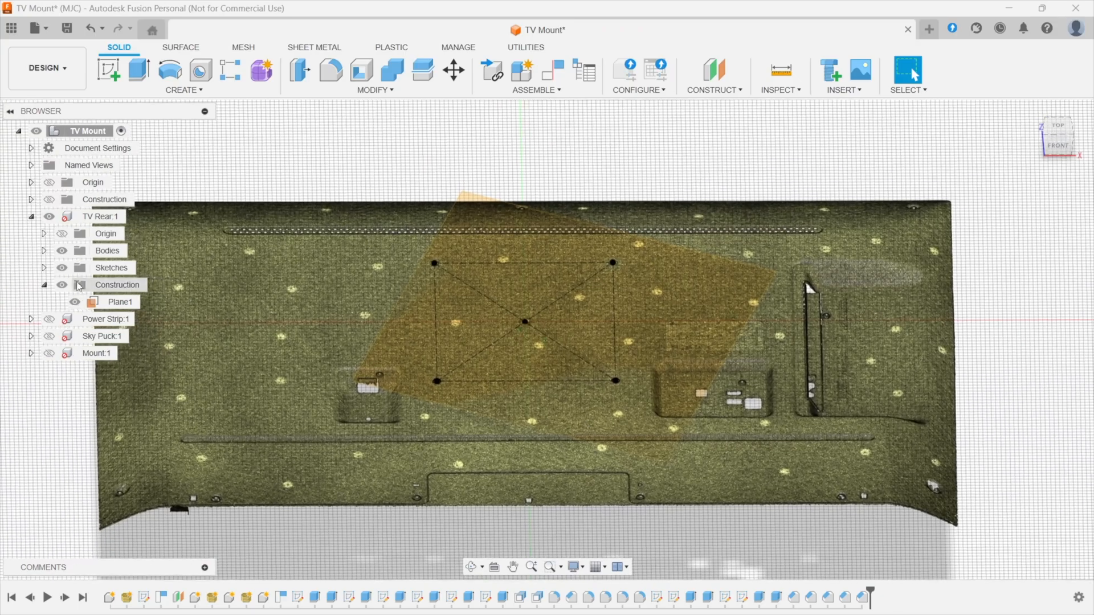
{"action": "left_click", "coordinate": [62, 285]}
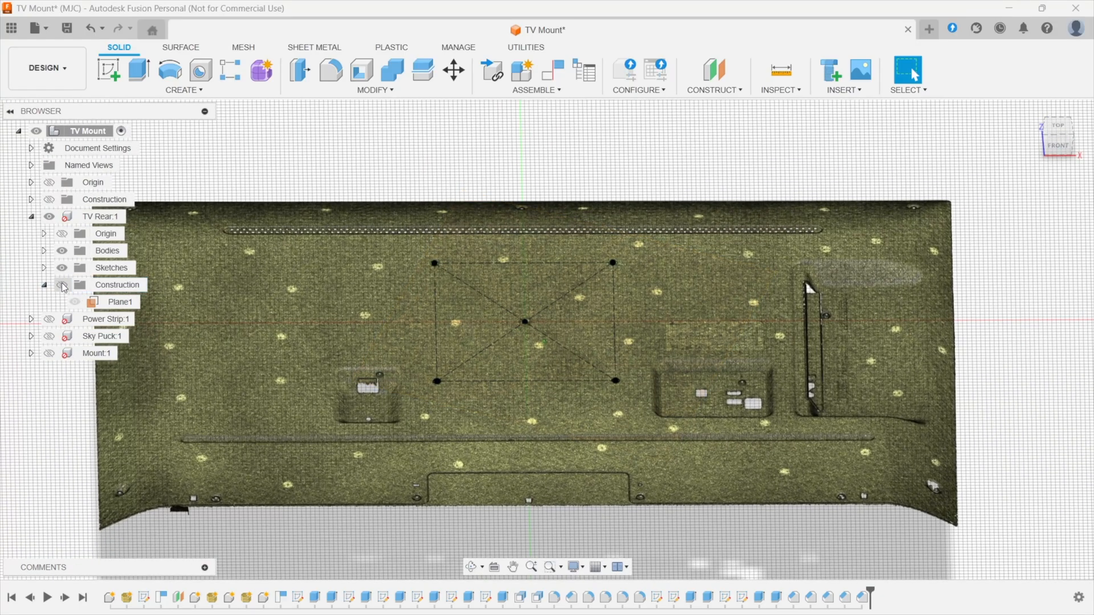
- Turn on Power Strip:1 visibility so the strip appears over the TV rear
{"action": "left_click", "coordinate": [49, 233]}
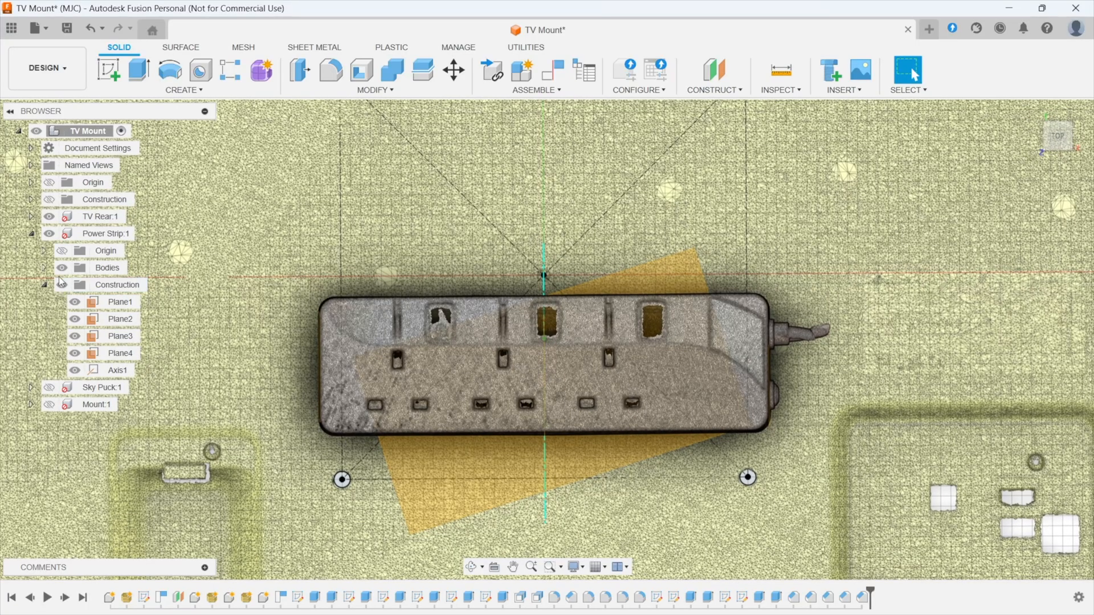
- Hide Power Strip:1 so the Sky Puck scan can be viewed alone
{"action": "left_click", "coordinate": [31, 234]}
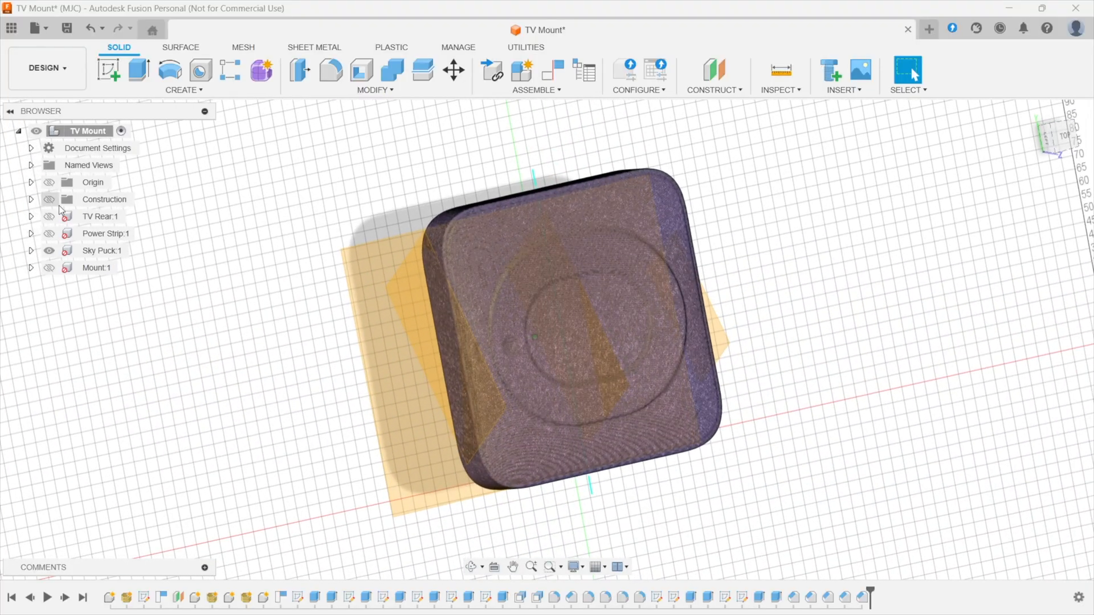
- Turn TV Rear:1 and Power Strip:1 back on alongside the Sky Puck
{"action": "left_click", "coordinate": [106, 233]}
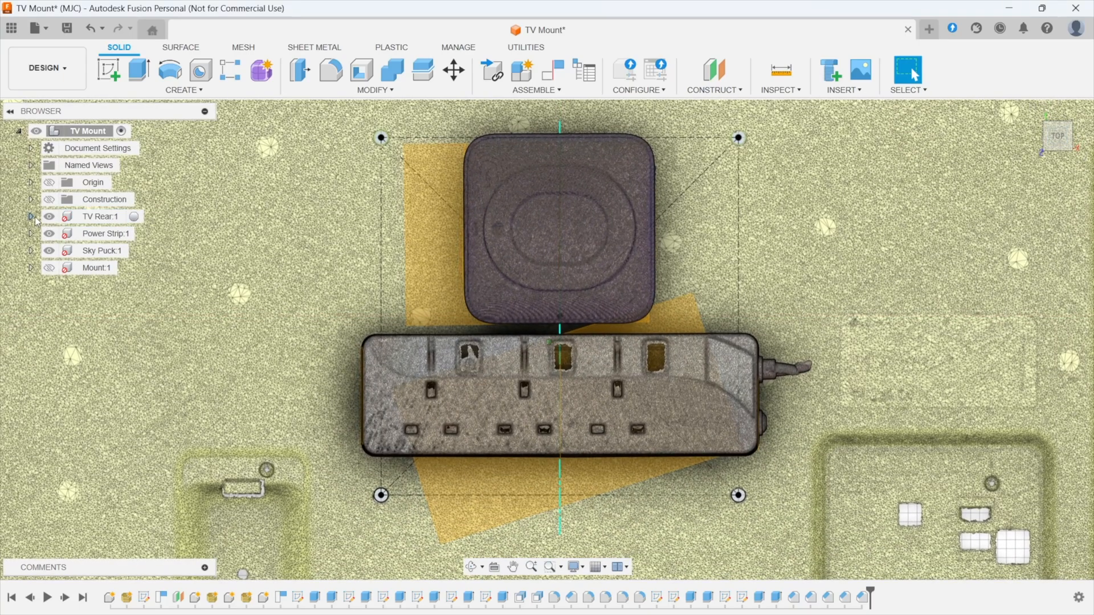
{"action": "left_click", "coordinate": [31, 217]}
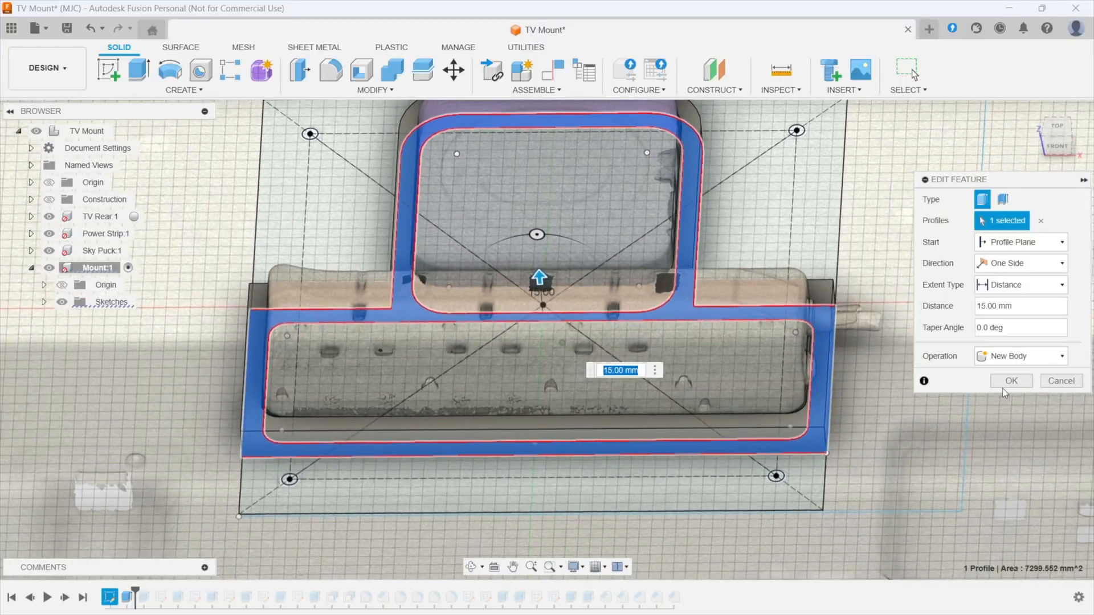
- Confirm the base profile extrusion at 15 mm as a new Mount body
{"action": "left_click", "coordinate": [1010, 381]}
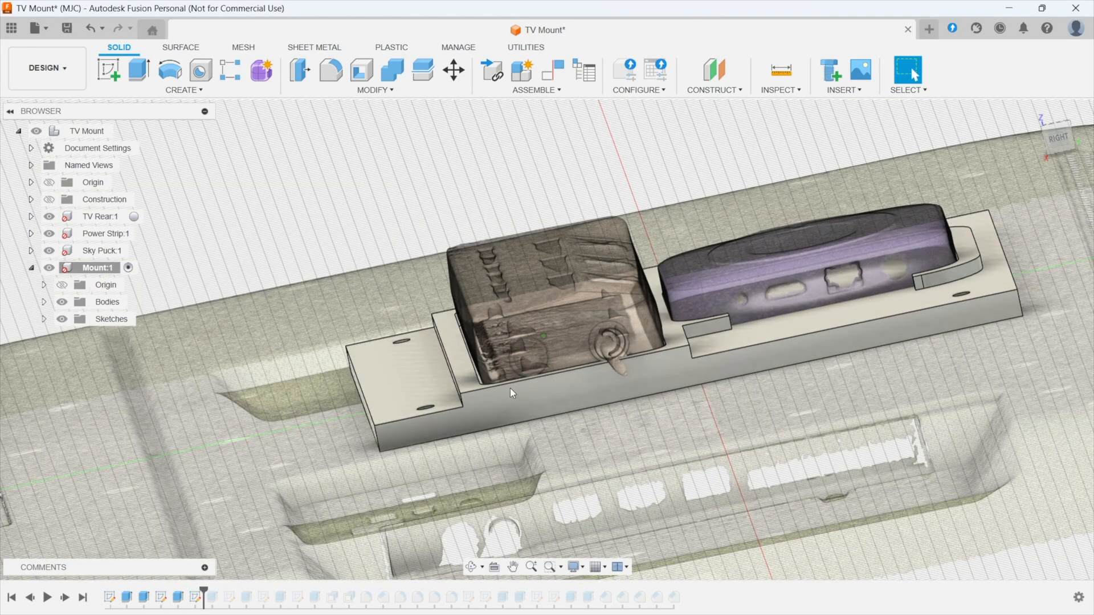
{"action": "mouse_move", "coordinate": [220, 596]}
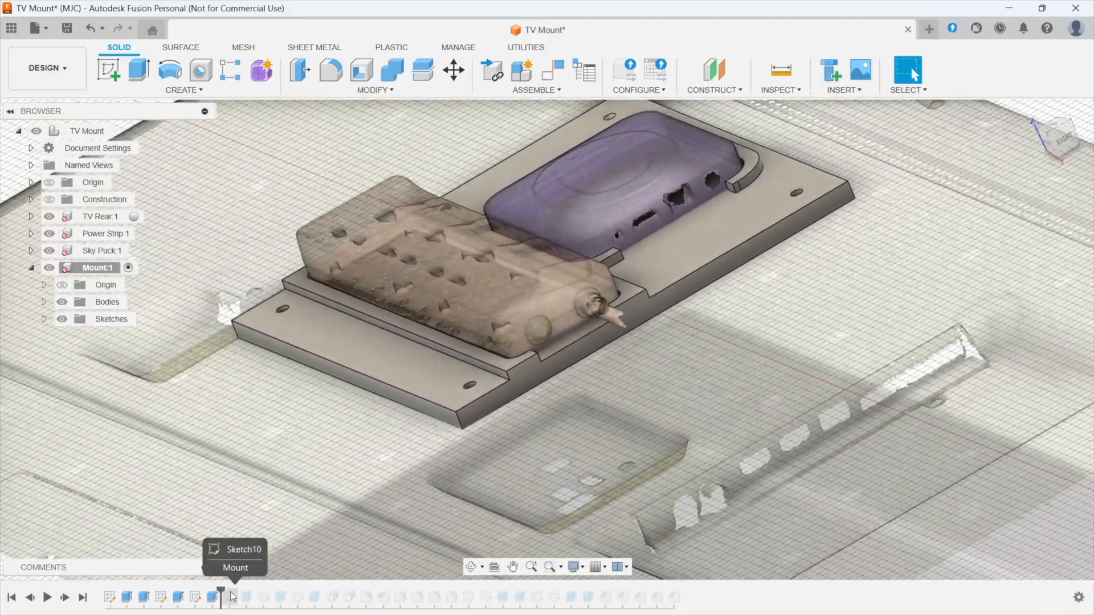
- Step forward one feature in the Mount's timeline history
{"action": "left_click", "coordinate": [230, 597]}
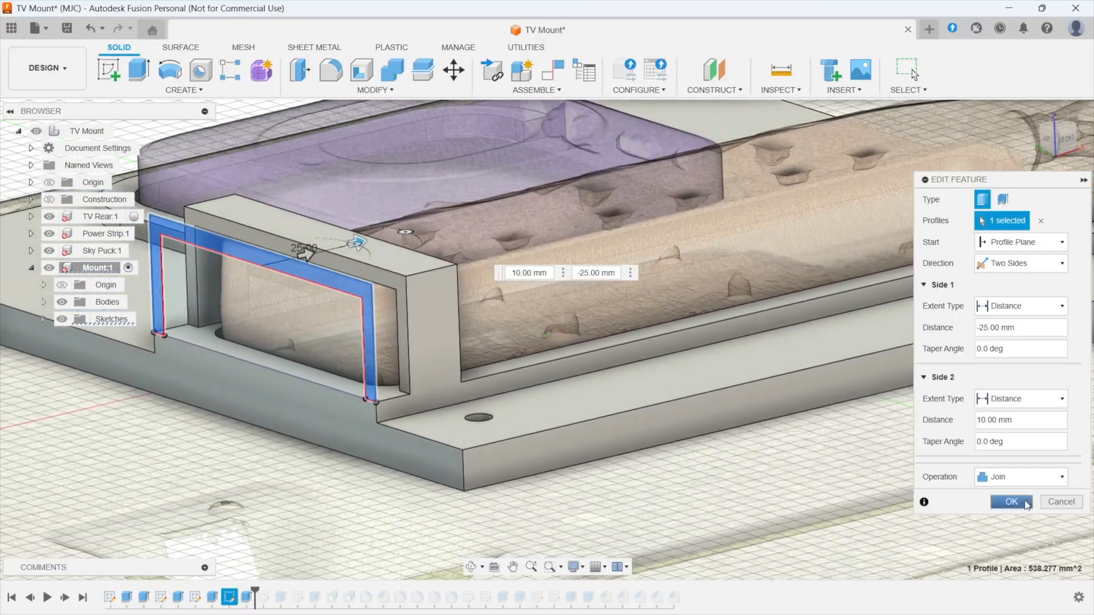
- Confirm the U-clamp extrusion with sides -25 mm and 10 mm, joined
{"action": "left_click", "coordinate": [1012, 502]}
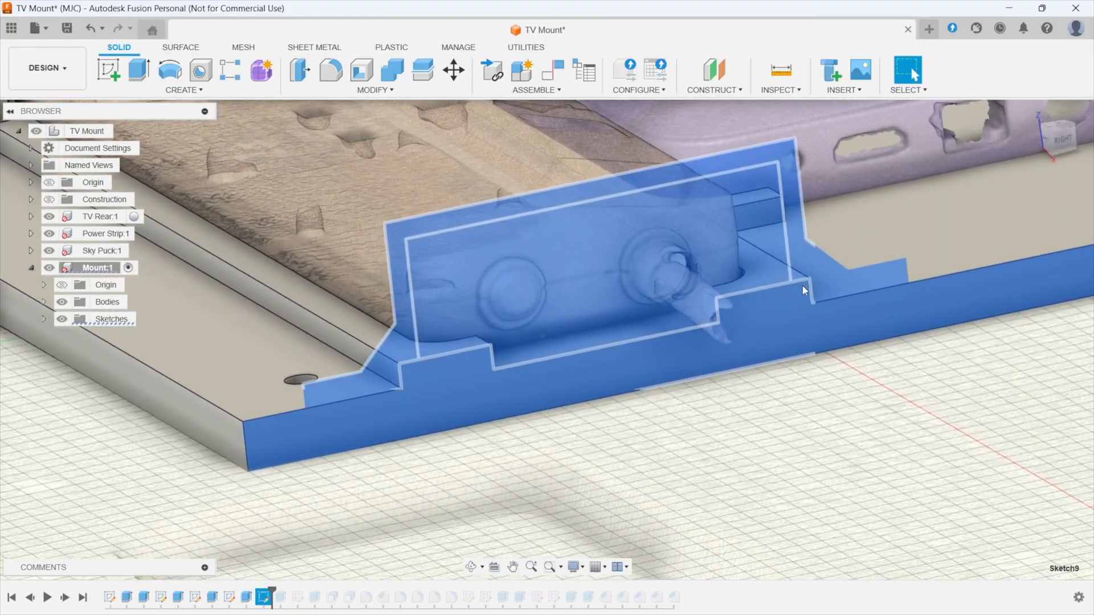
{"action": "mouse_move", "coordinate": [289, 596]}
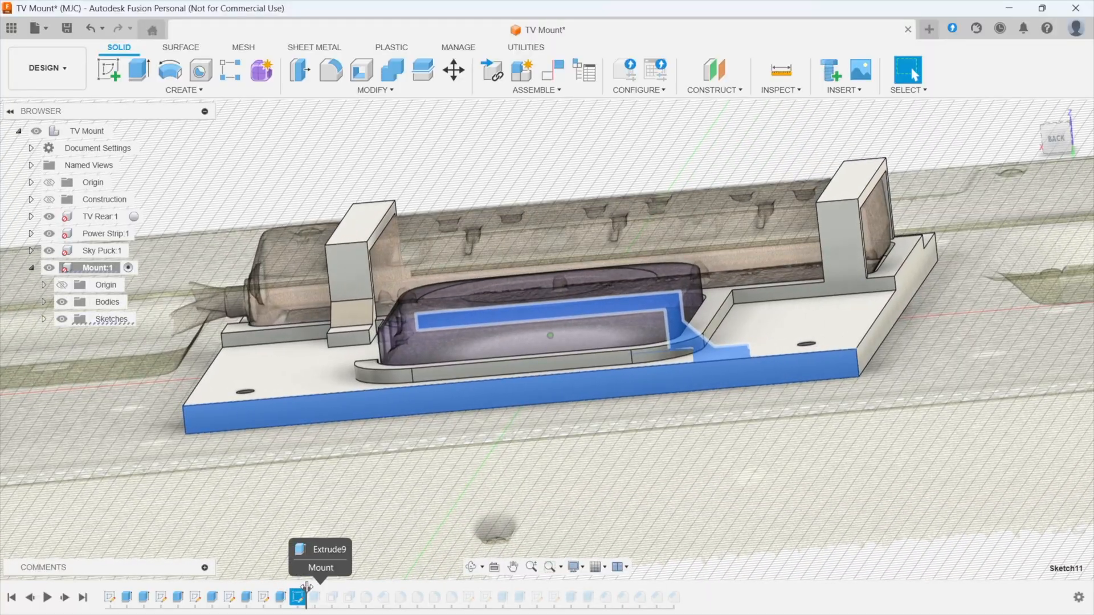
- Re-edit Extrude9 and confirm it as a new body spanning -50 mm and 90 mm
{"action": "double_click", "coordinate": [298, 597]}
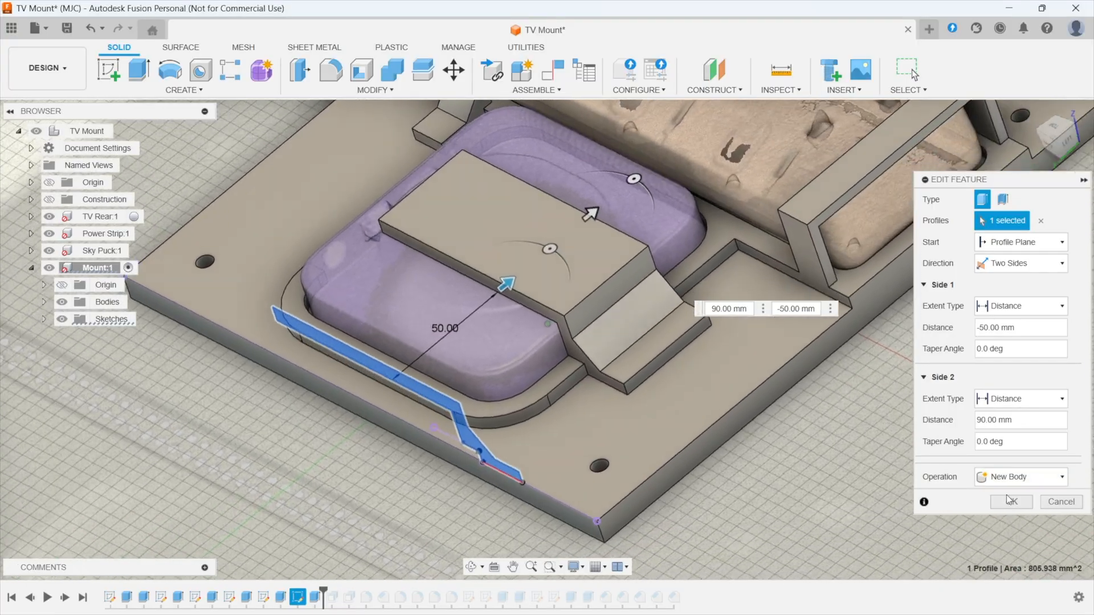
{"action": "left_click", "coordinate": [1009, 501]}
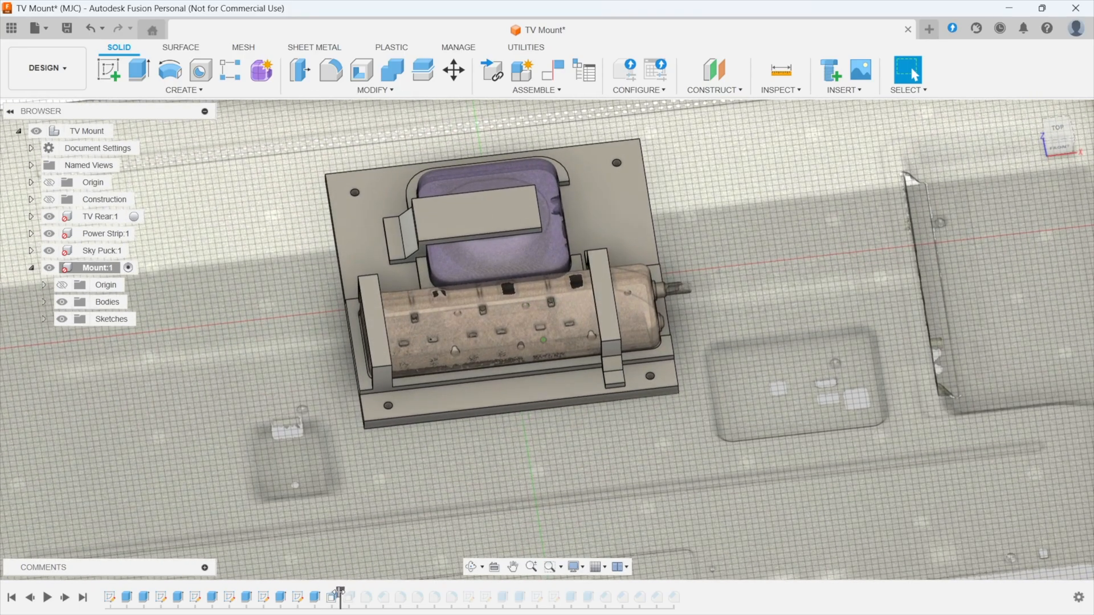
{"action": "mouse_move", "coordinate": [356, 597]}
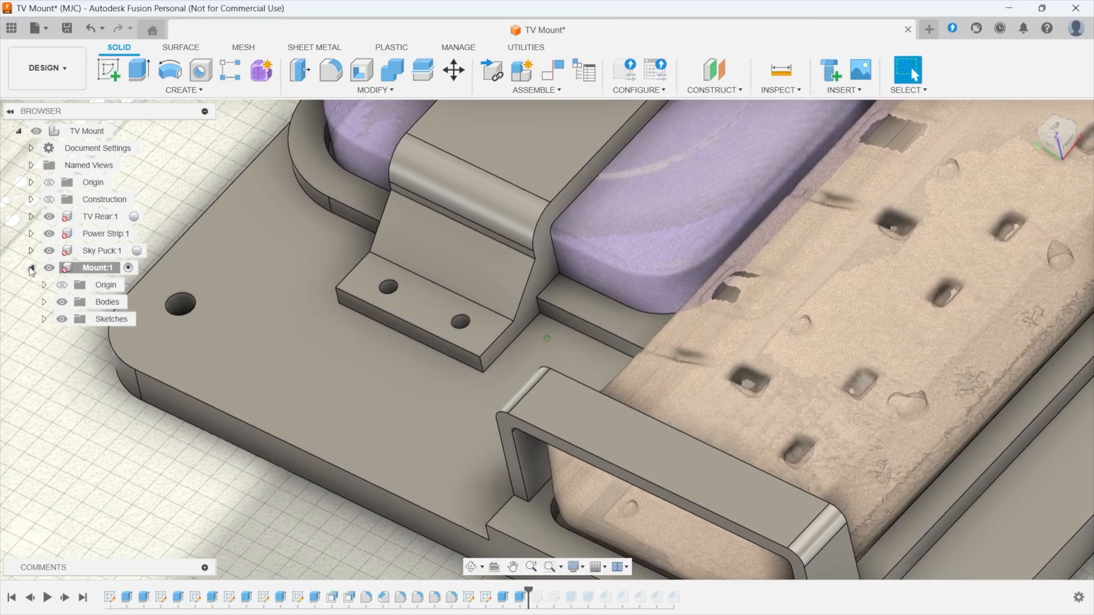
- Expand Mount:1 Bodies to list Base, Power Strip Clamp and Sky Puck Clamp
{"action": "left_click", "coordinate": [43, 301]}
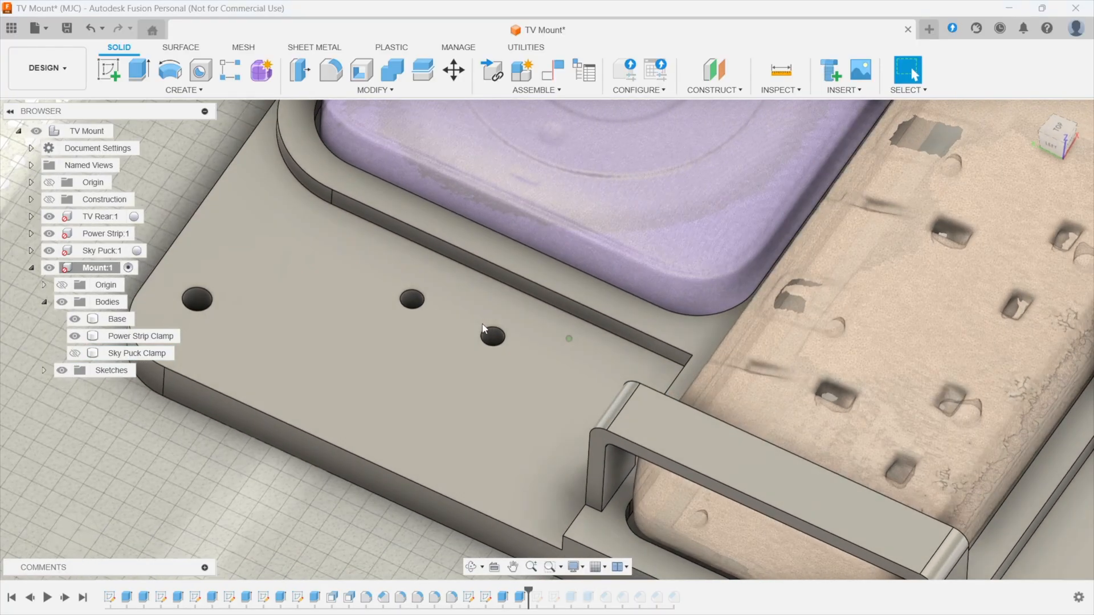
{"action": "left_click", "coordinate": [137, 353]}
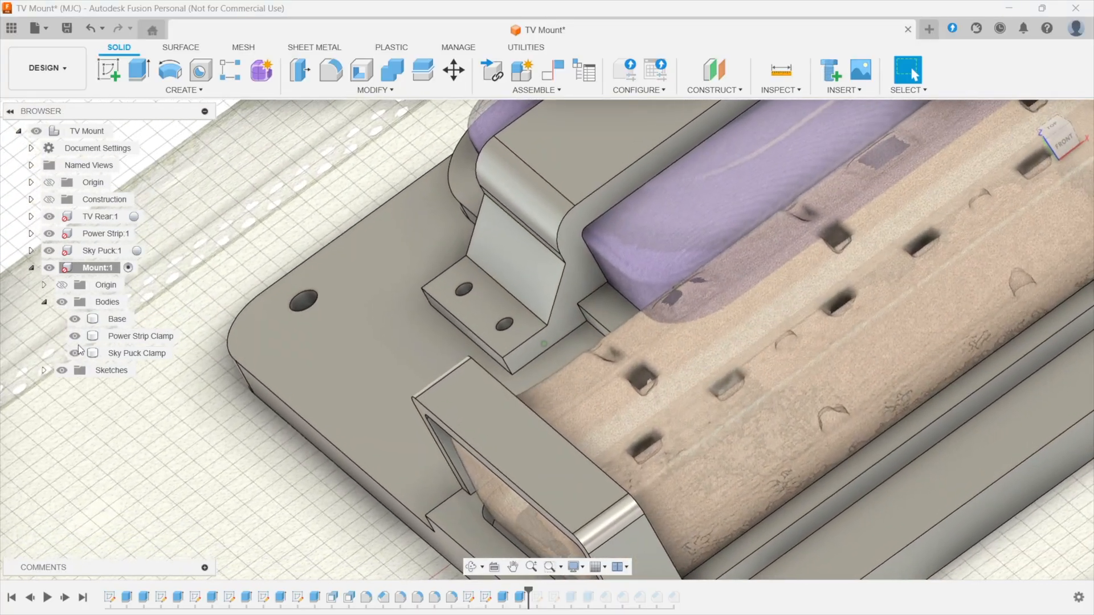
{"action": "left_click", "coordinate": [75, 354]}
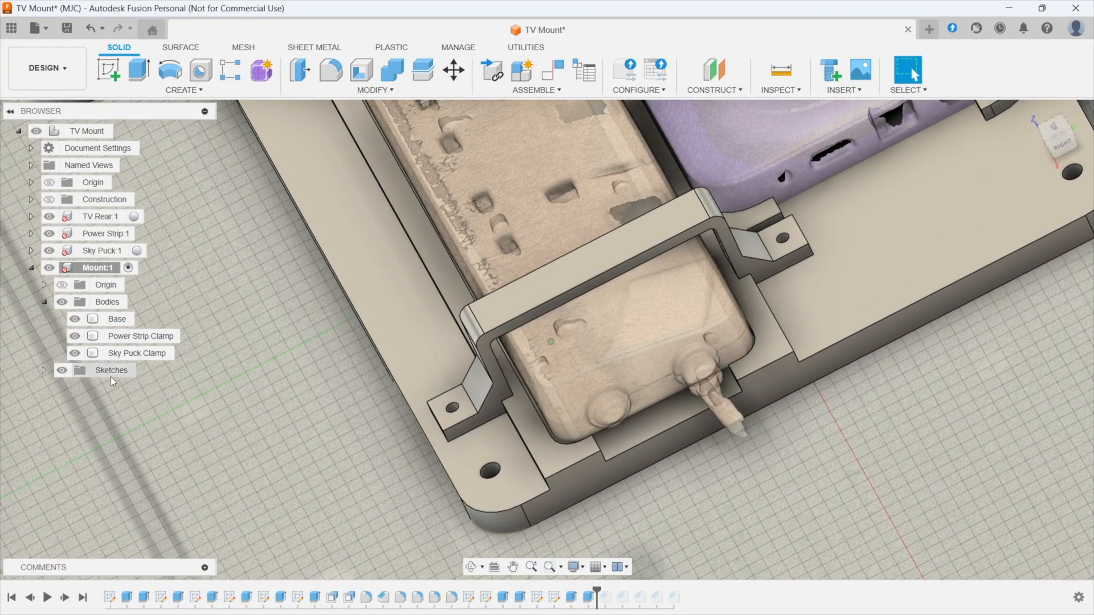
{"action": "left_click", "coordinate": [140, 336]}
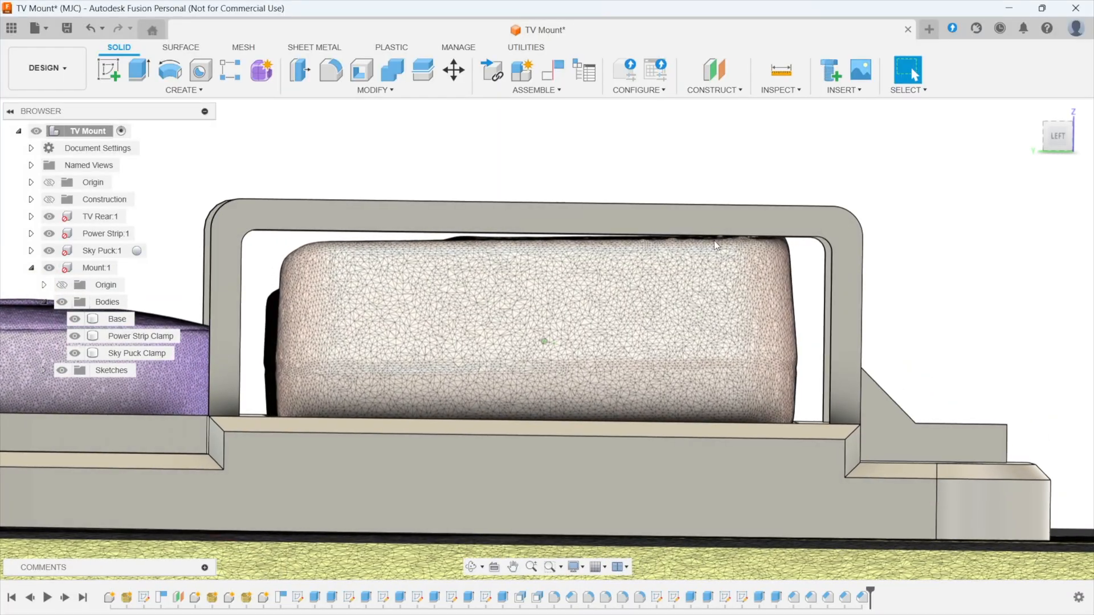
{"action": "mouse_move", "coordinate": [557, 438]}
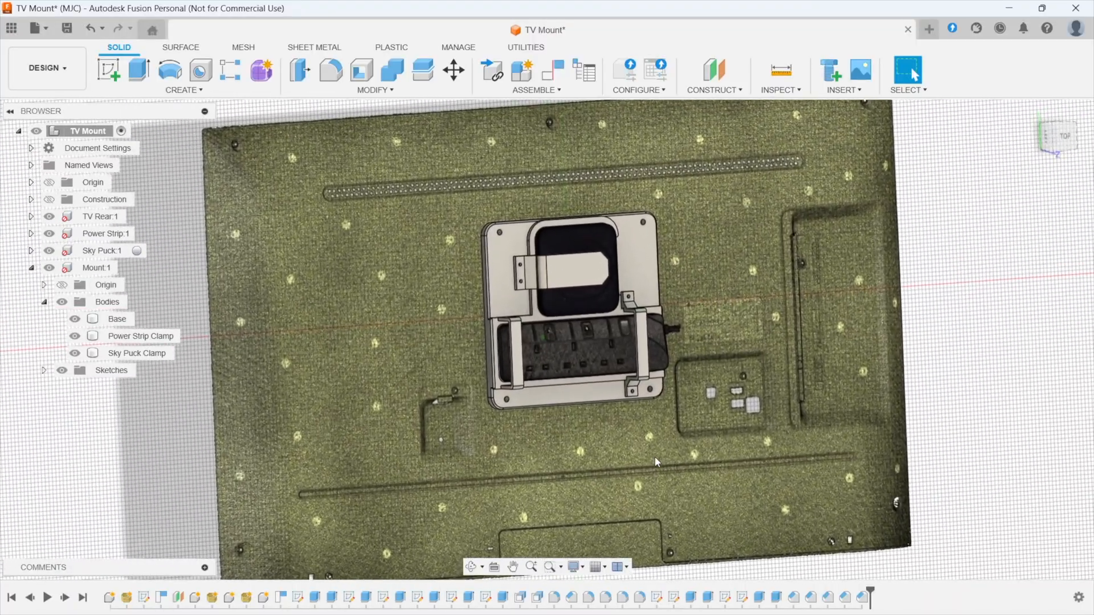
- Zoom in on the finished mount from the top view, seated on the TV scan
{"action": "scroll", "scroll_direction": "up", "scroll_amount": 3}
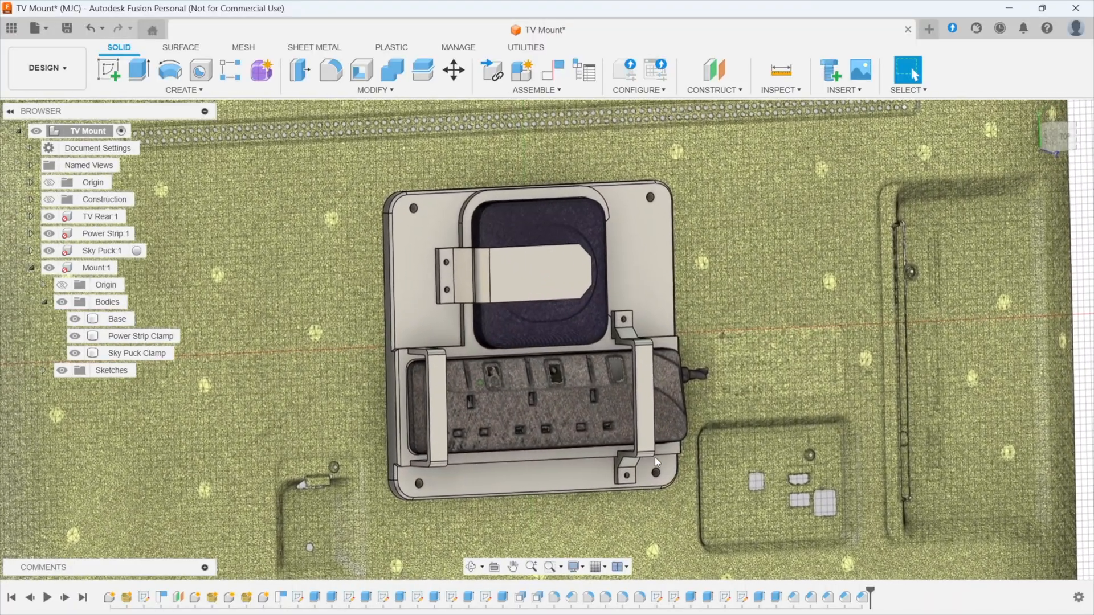